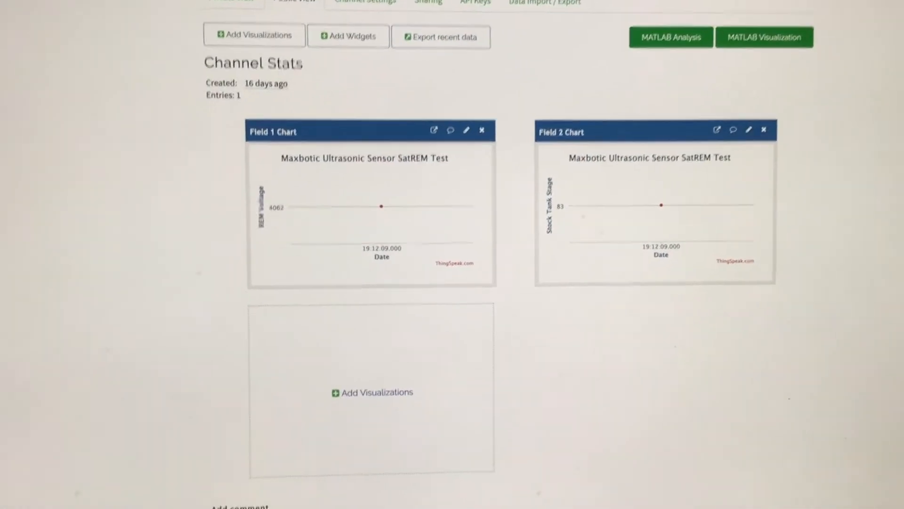
{"action": "scroll", "scroll_direction": "down", "scroll_amount": 3}
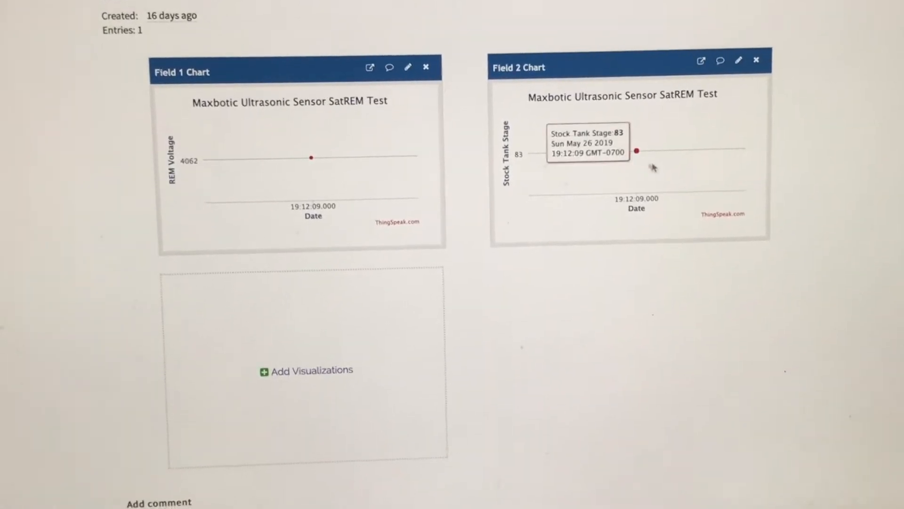
{"action": "scroll", "scroll_direction": "down", "scroll_amount": 3}
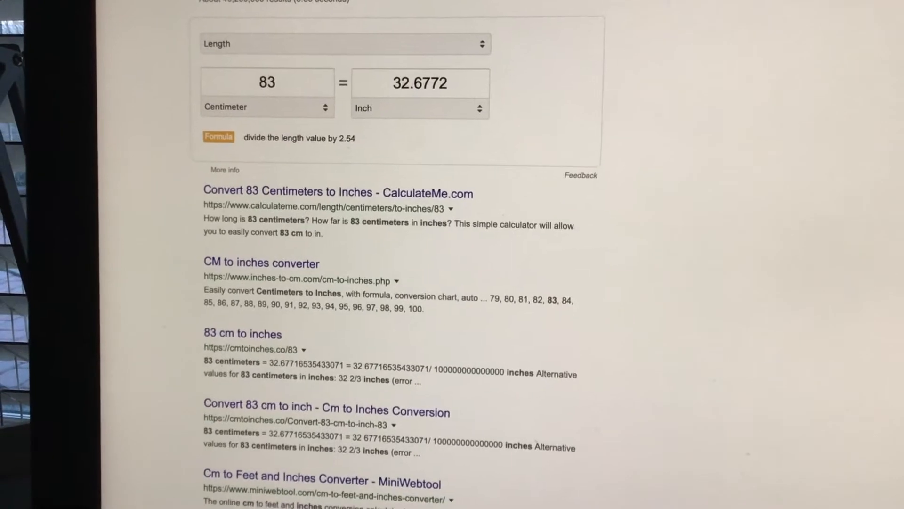
{"action": "scroll", "scroll_direction": "down", "scroll_amount": 3}
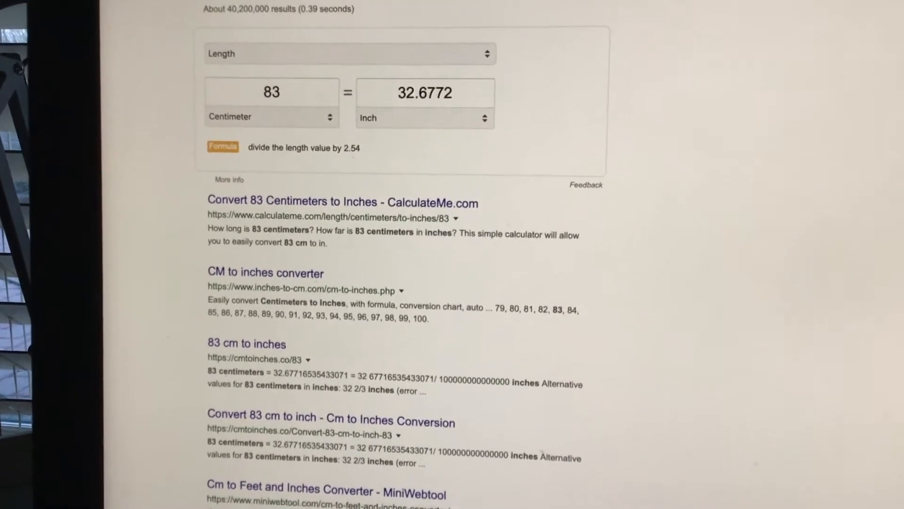
{"action": "scroll", "scroll_direction": "down", "scroll_amount": 3}
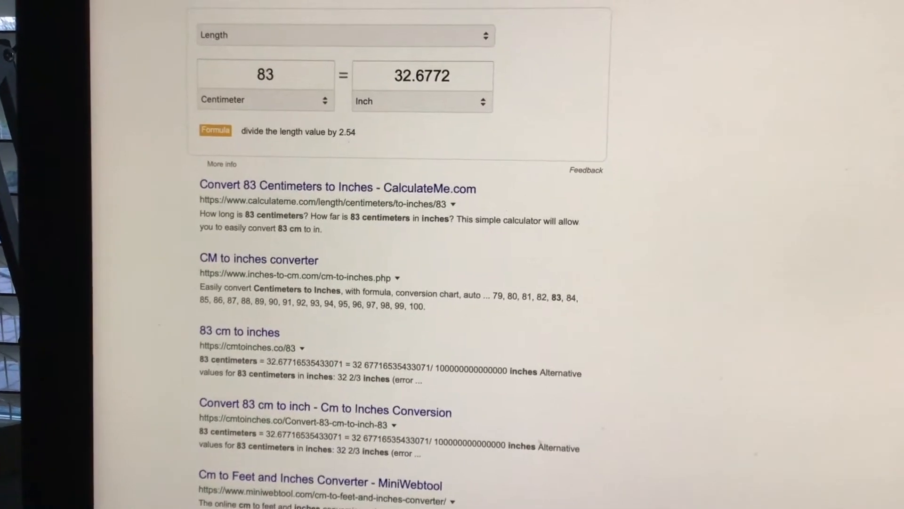